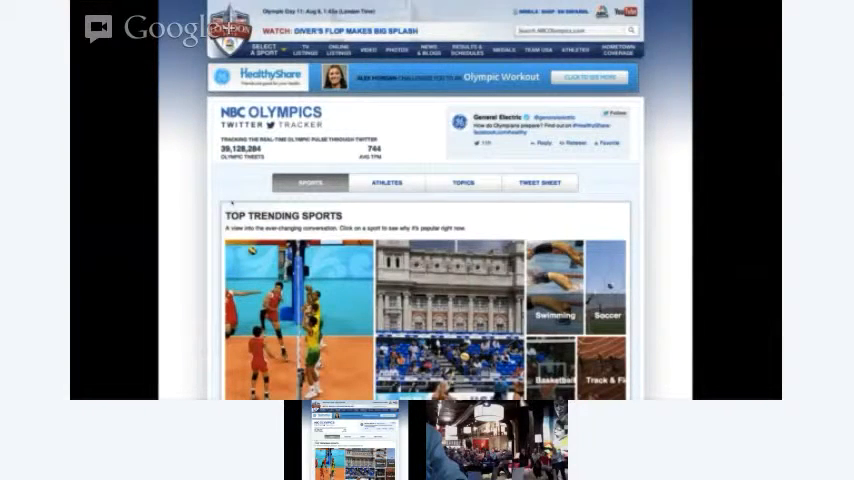
- Switch the shared screen to the Twitter Town Hall page via its bottom thumbnail
click(354, 440)
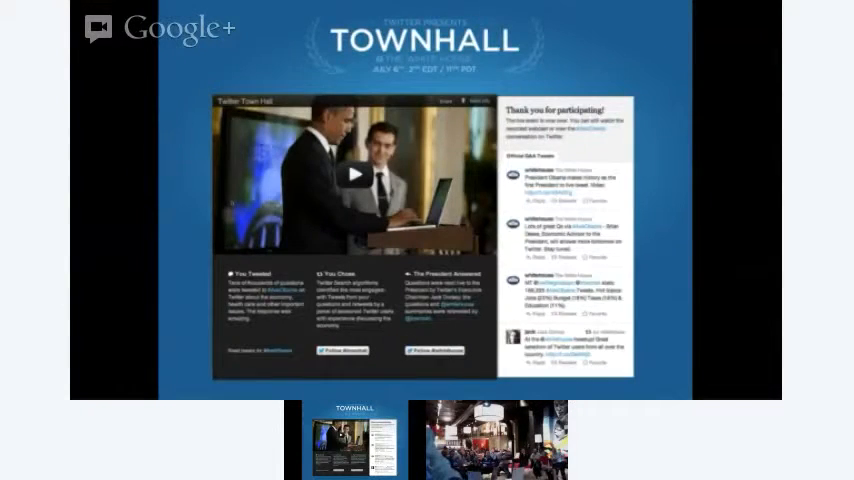